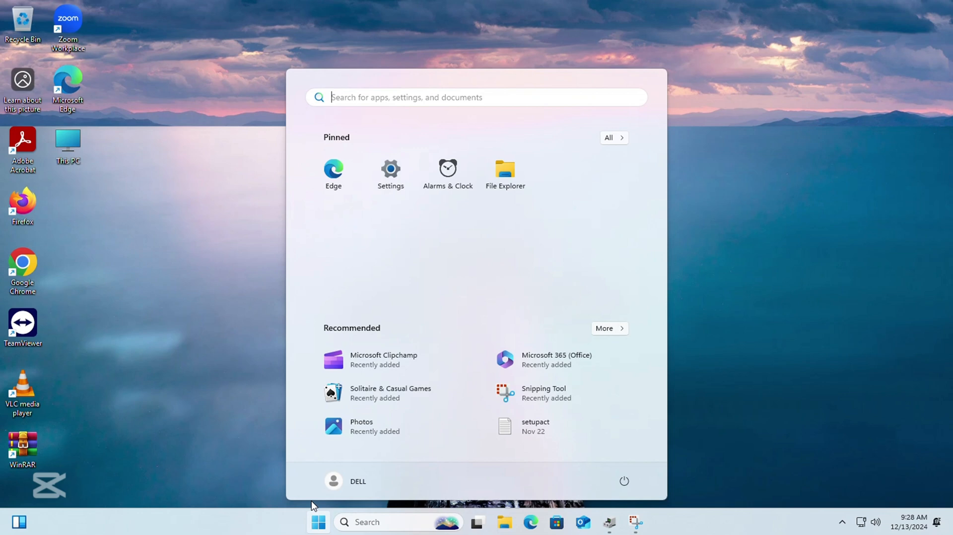
- Enter the share address \\192.168.0.189 in the Run dialog
{"action": "key", "text": "Win+r"}
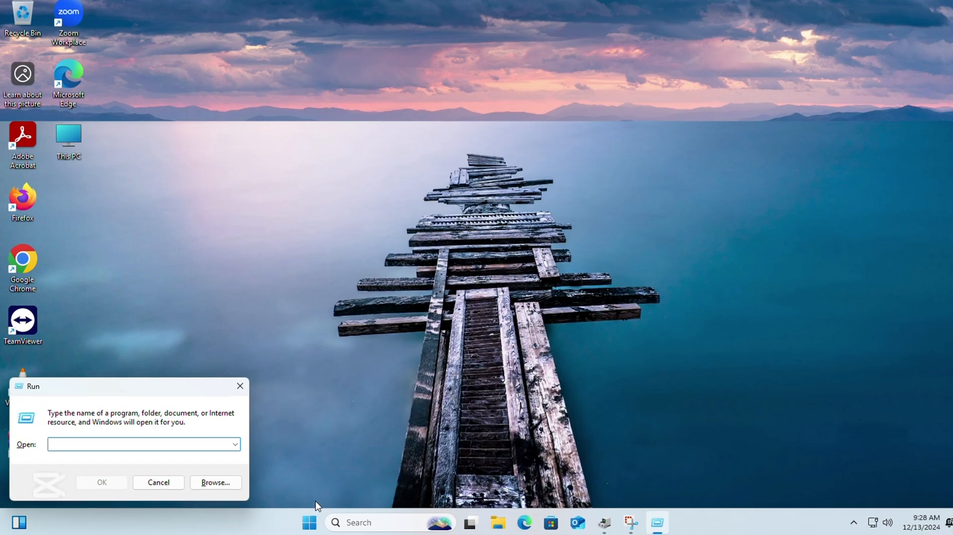
{"action": "type", "text": "\\\\"}
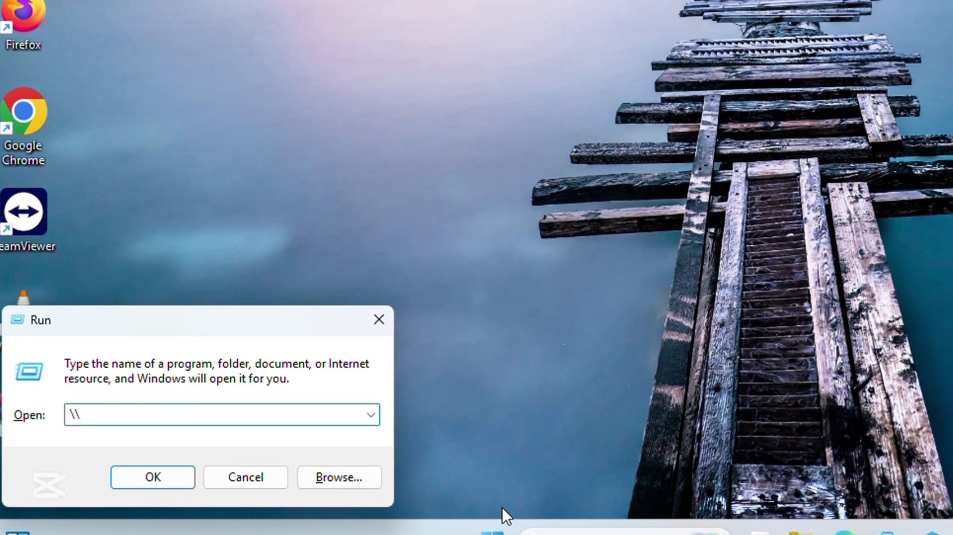
{"action": "type", "text": "192.168."}
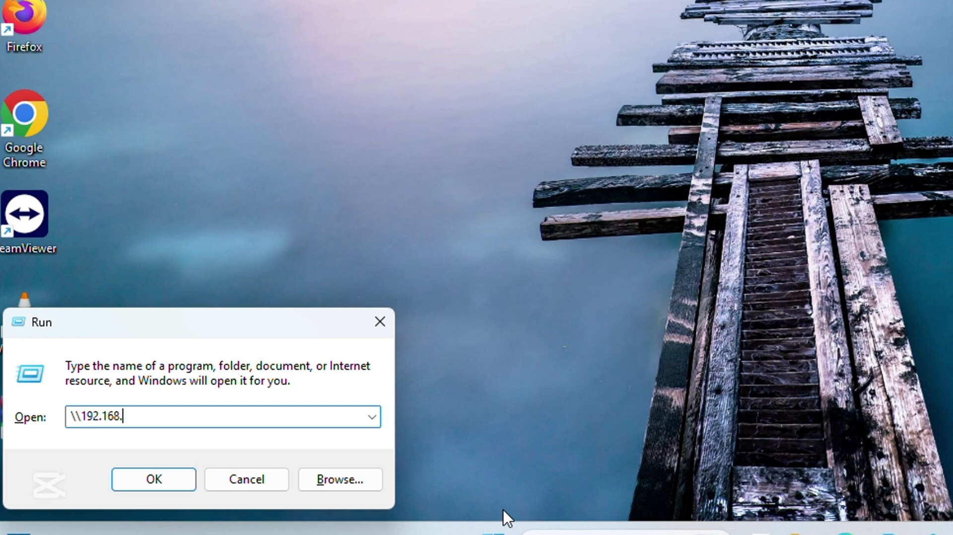
{"action": "type", "text": "0.189"}
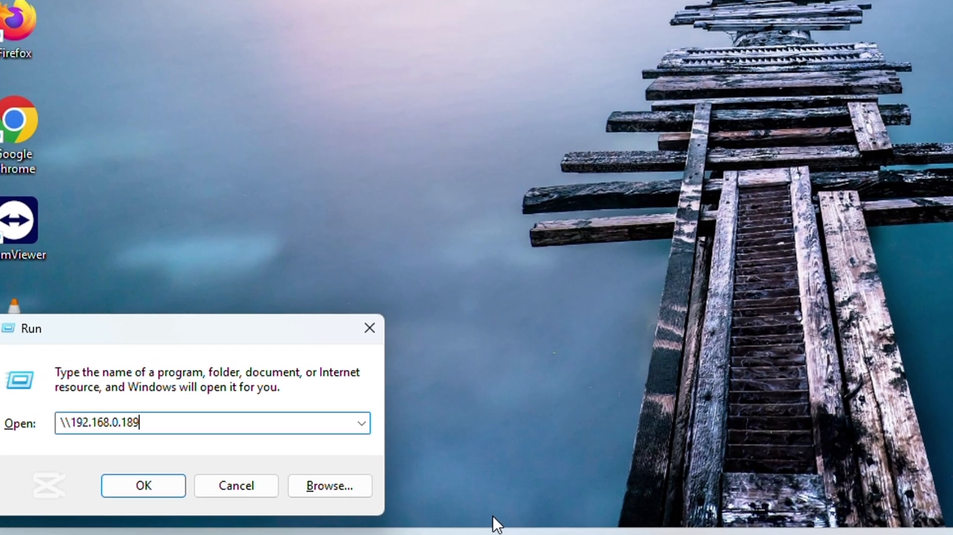
- Connect to \\192.168.0.189, read error 0x800704f8 blocking guest access, and dismiss it
{"action": "left_click", "coordinate": [143, 486]}
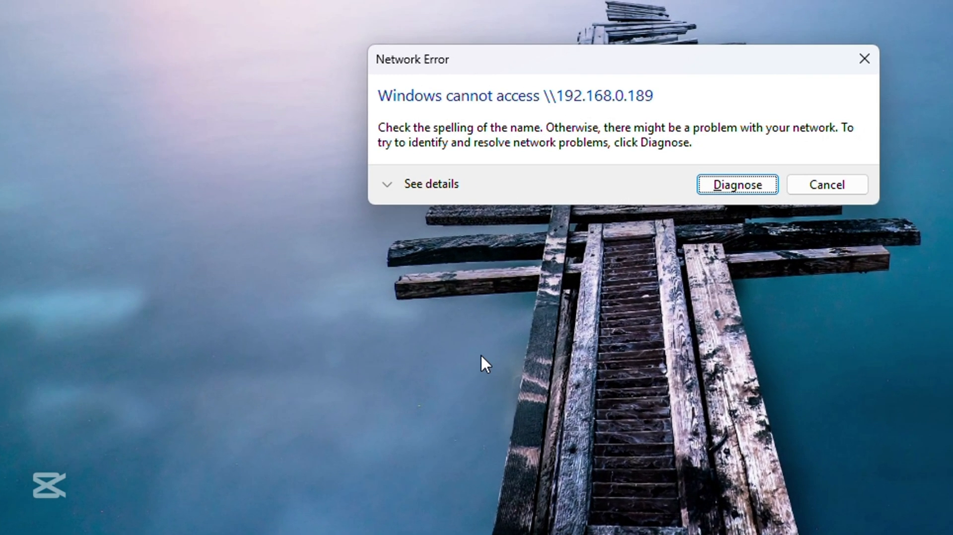
{"action": "left_click", "coordinate": [431, 184]}
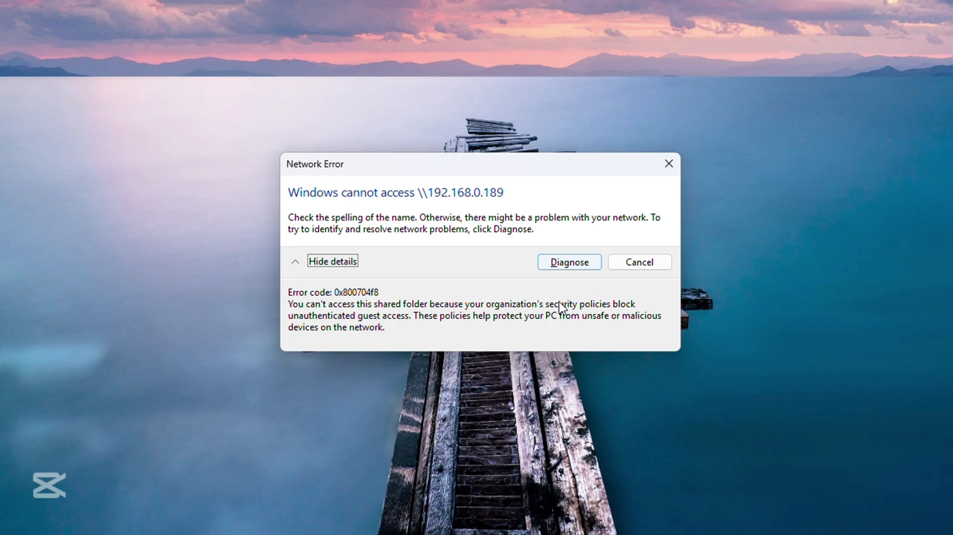
{"action": "left_click", "coordinate": [639, 262]}
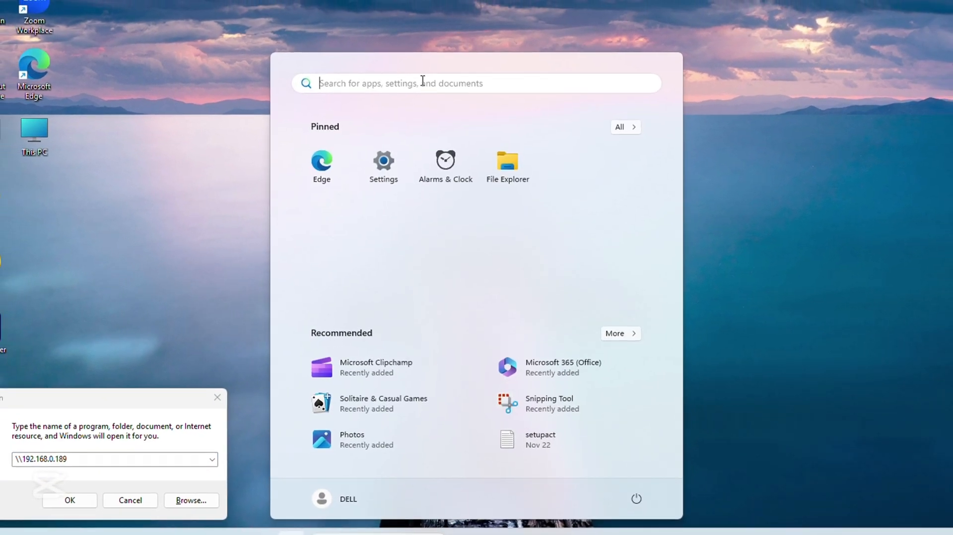
- Search the Start menu for 'local group' to launch the Group Policy Editor
{"action": "type", "text": "local Security Policy"}
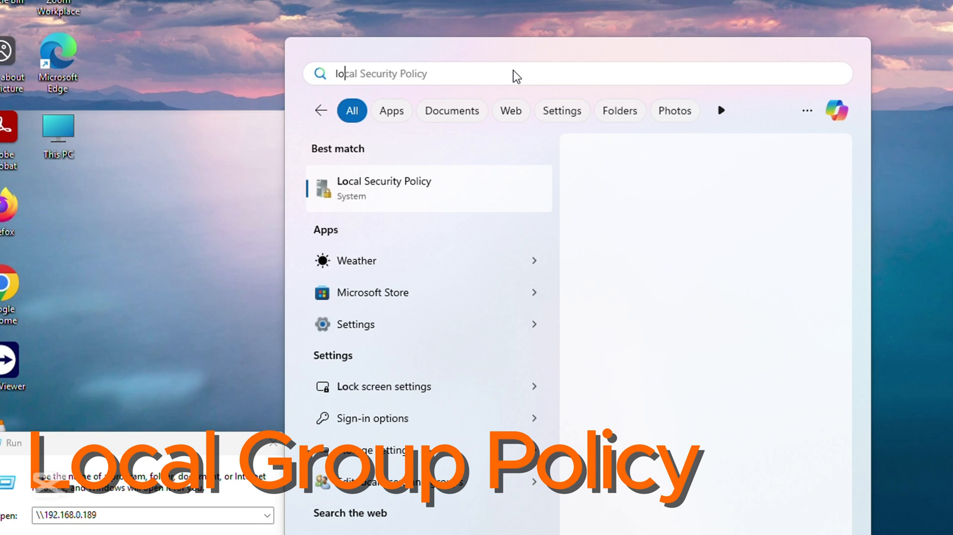
{"action": "type", "text": "local group"}
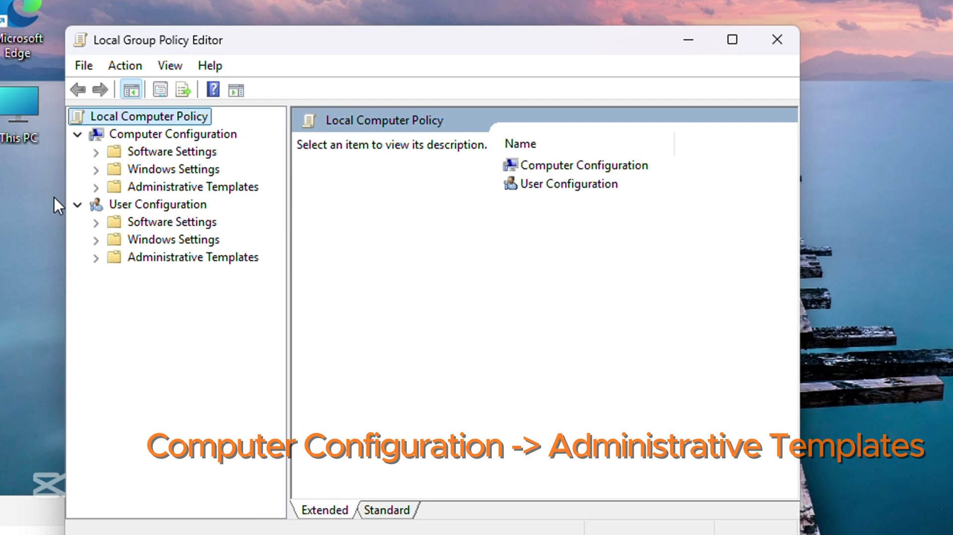
- Navigate to Administrative Templates > Network > Lanman Workstation
{"action": "left_click", "coordinate": [95, 186]}
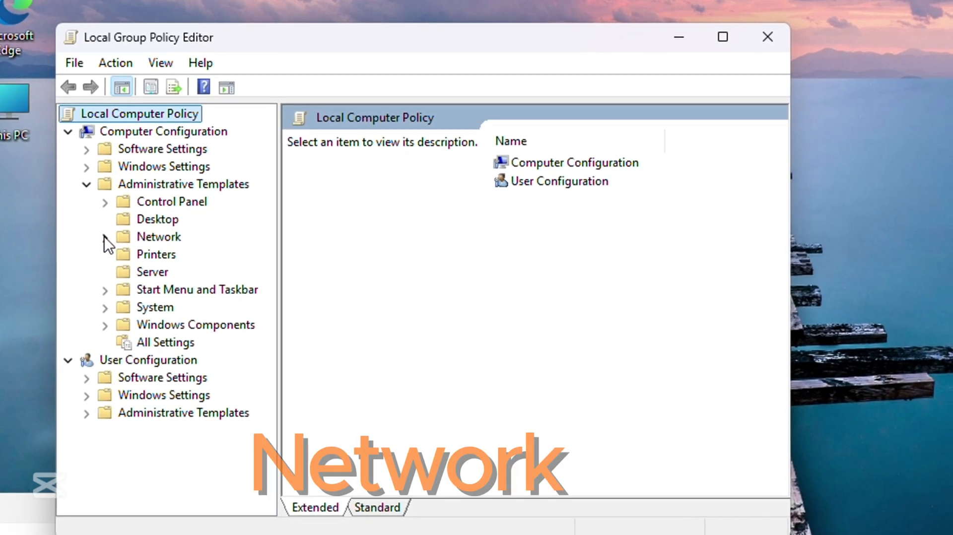
{"action": "left_click", "coordinate": [105, 237]}
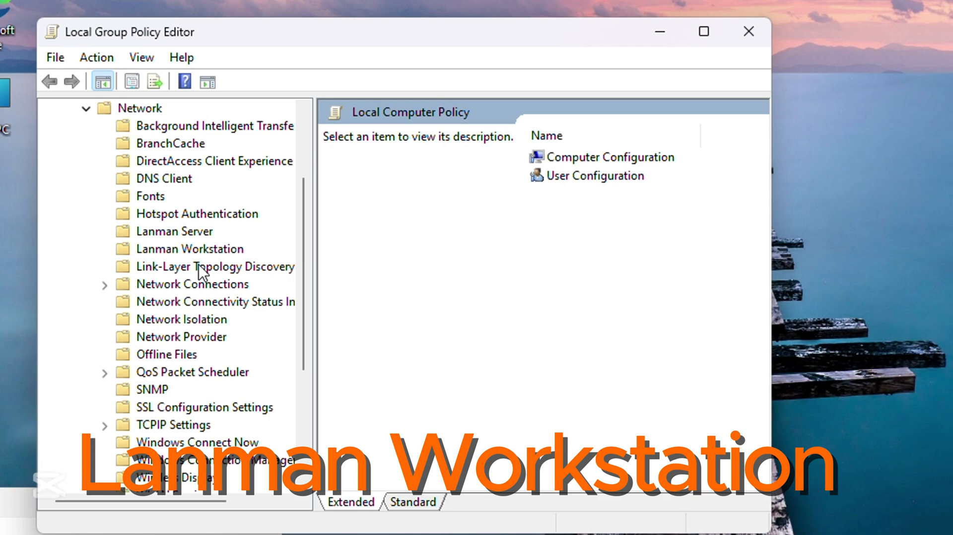
{"action": "left_click", "coordinate": [189, 248]}
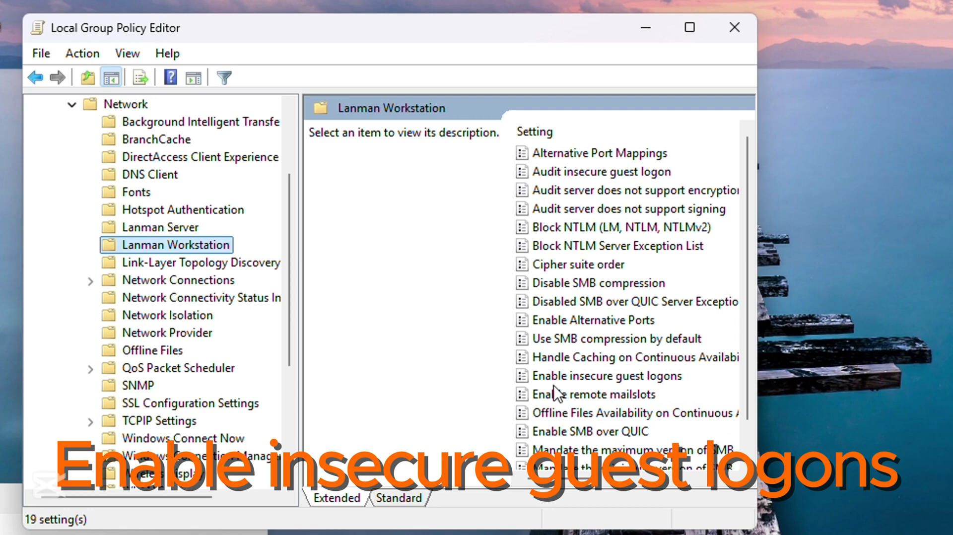
- Set the Enable insecure guest logons policy to Enabled and confirm
{"action": "left_click", "coordinate": [607, 375]}
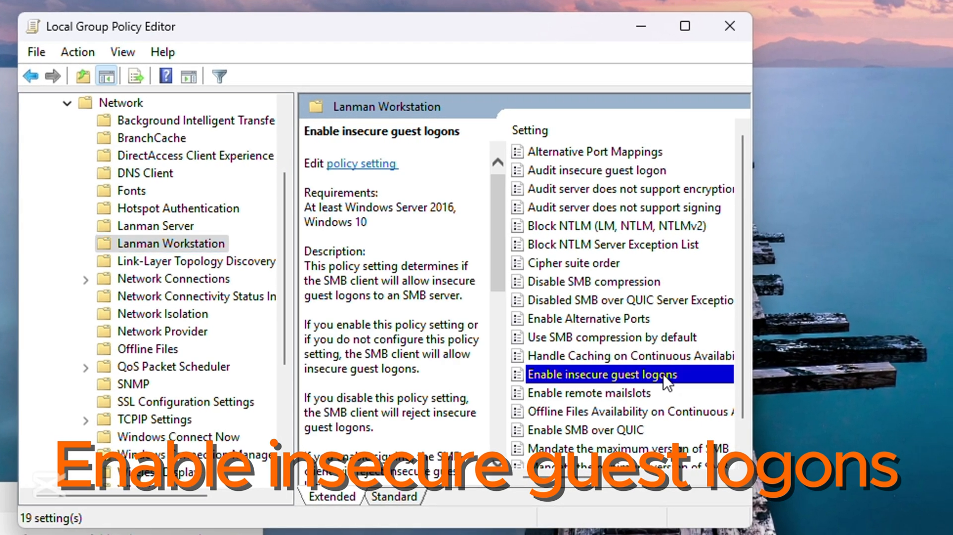
{"action": "double_click", "coordinate": [601, 374]}
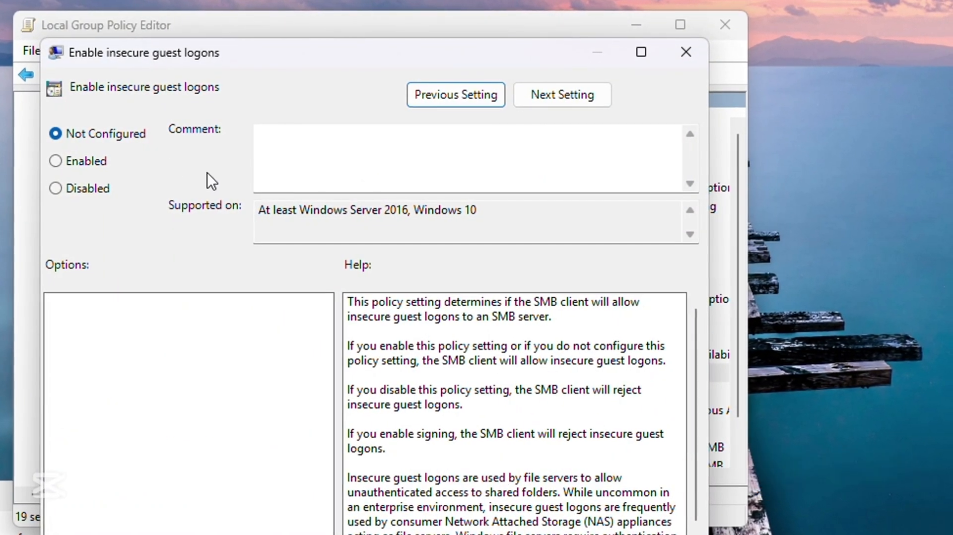
{"action": "left_click", "coordinate": [55, 161]}
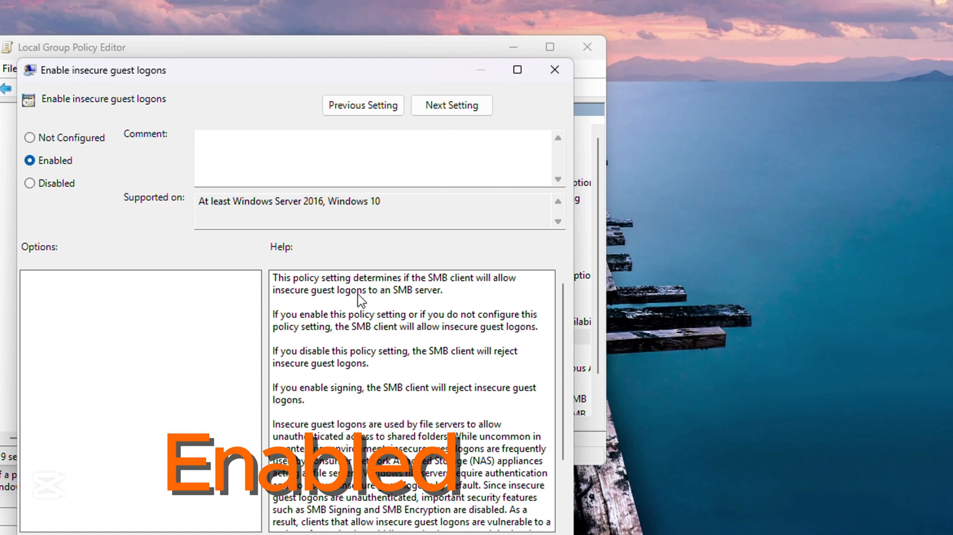
{"action": "left_click", "coordinate": [553, 69]}
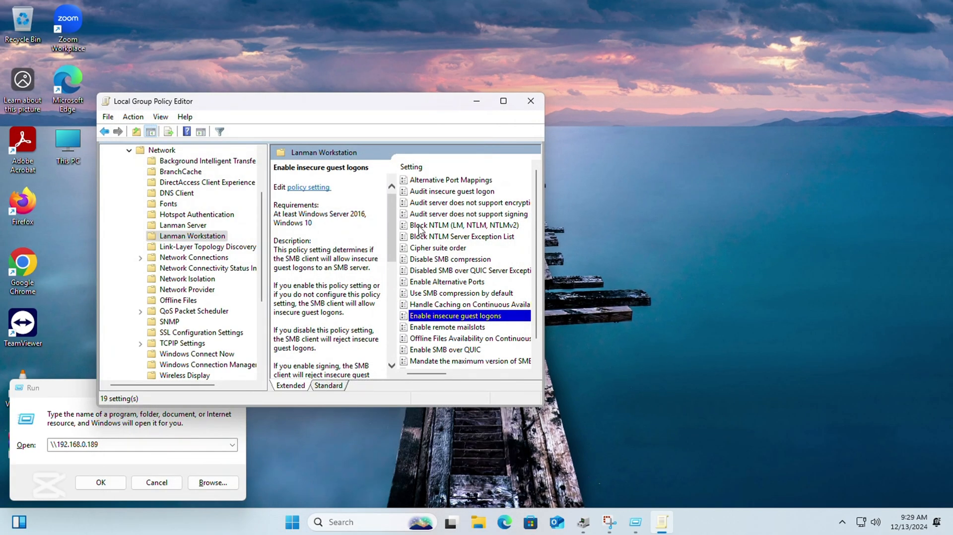
- Close the Group Policy Editor and reopen \\192.168.0.189 to see its nine folders
{"action": "left_click", "coordinate": [529, 101]}
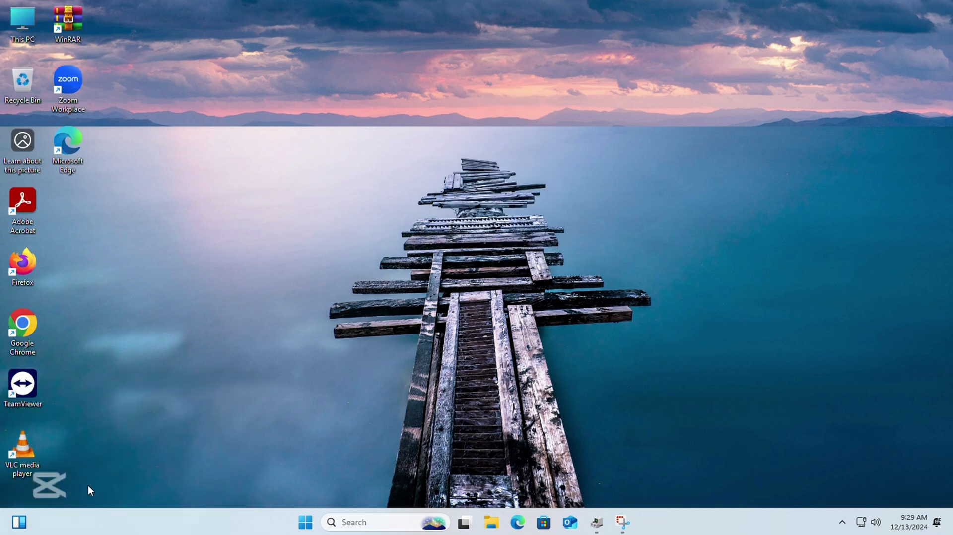
{"action": "left_click", "coordinate": [502, 522]}
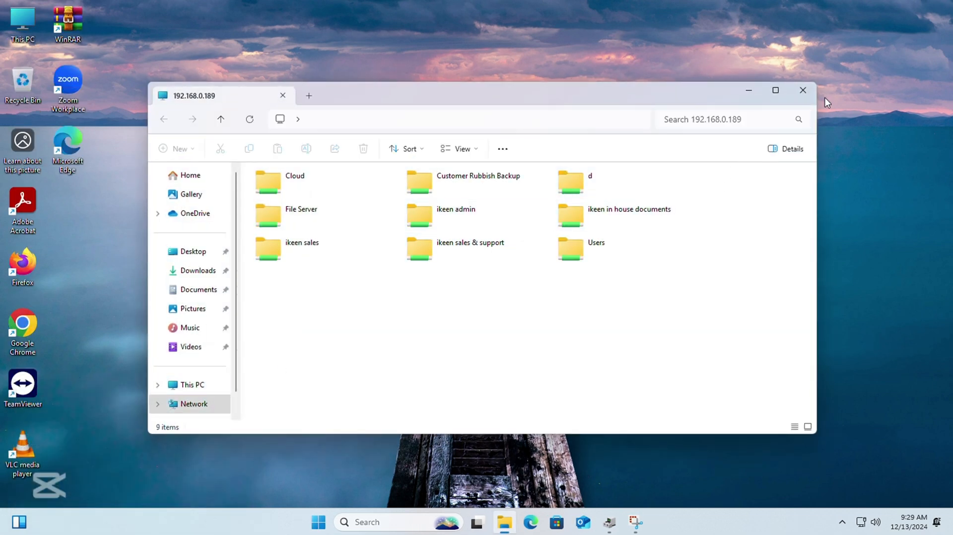